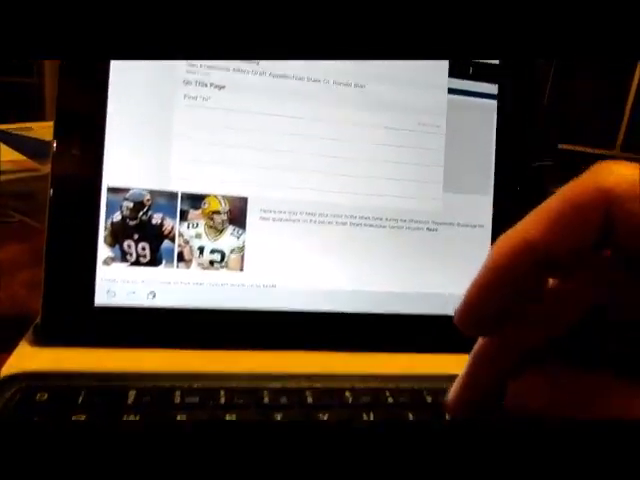
{"action": "type", "text": "hi t"}
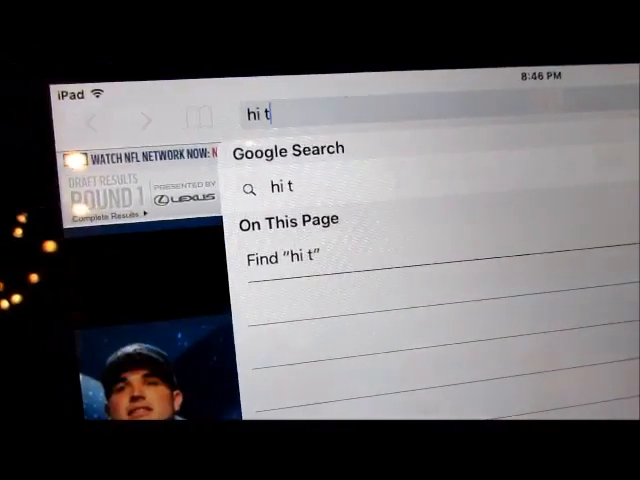
{"action": "type", "text": "here"}
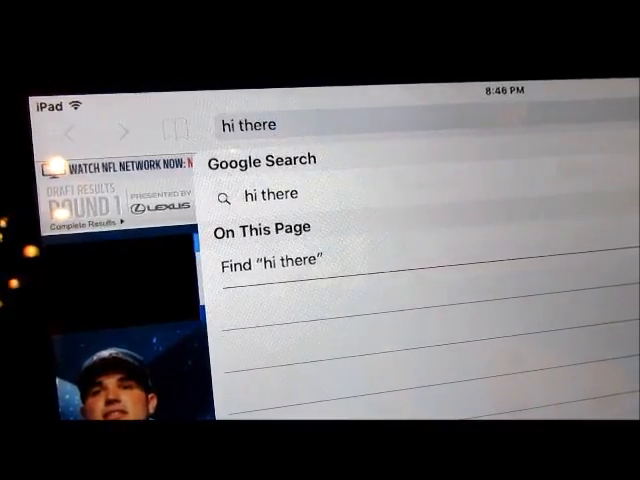
{"action": "type", "text": ", ho"}
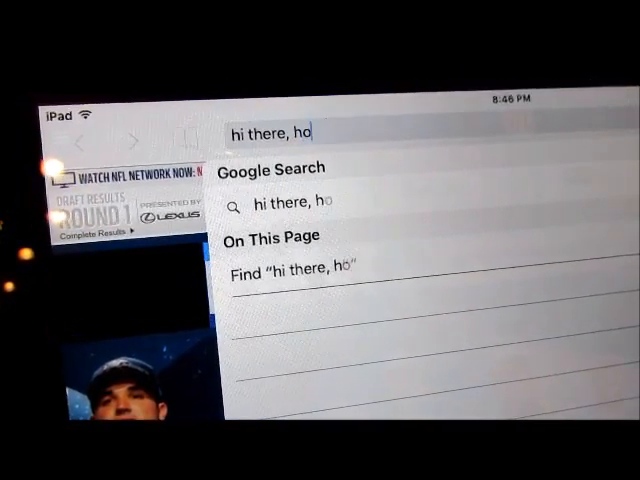
{"action": "type", "text": "w a"}
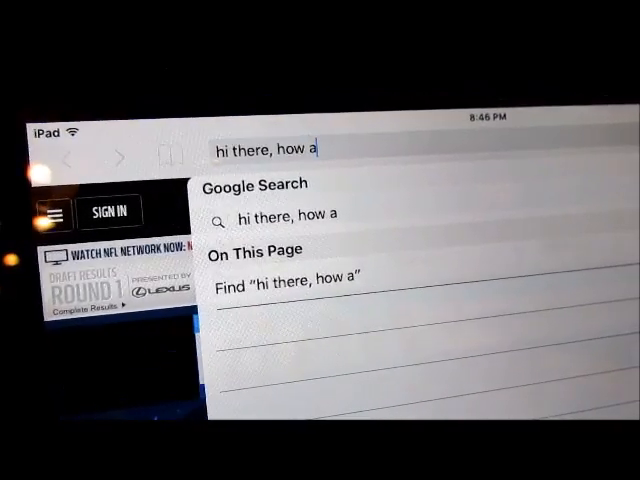
{"action": "type", "text": "re yo"}
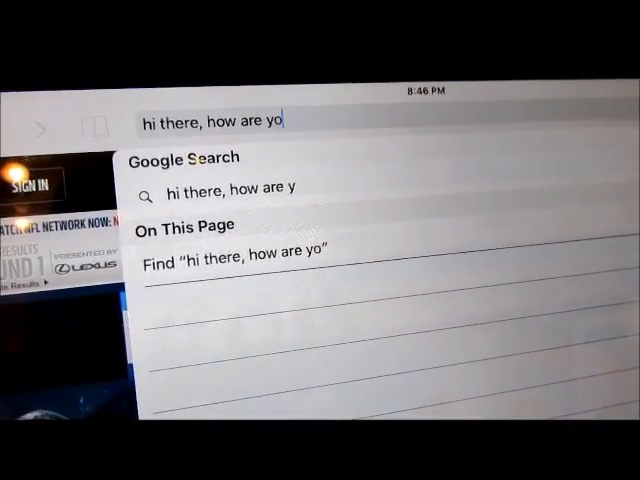
{"action": "type", "text": "u?"}
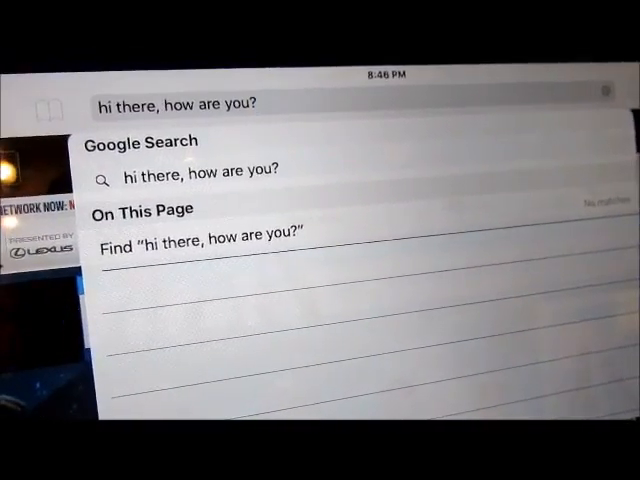